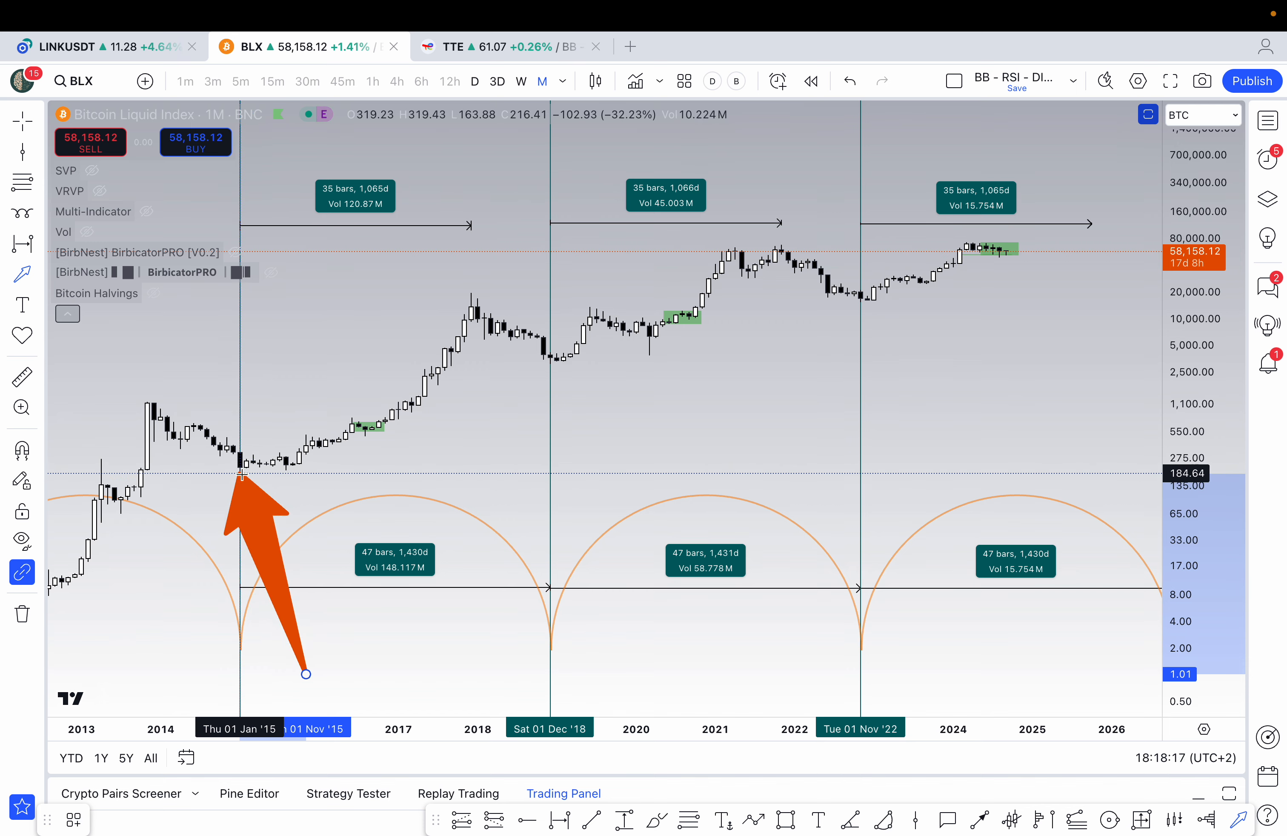
Aim the arrow marker at the 2018 low, then at the late-2022 cycle low.
{"action": "left_click_drag", "start_coordinate": [241, 474], "coordinate": [548, 365]}
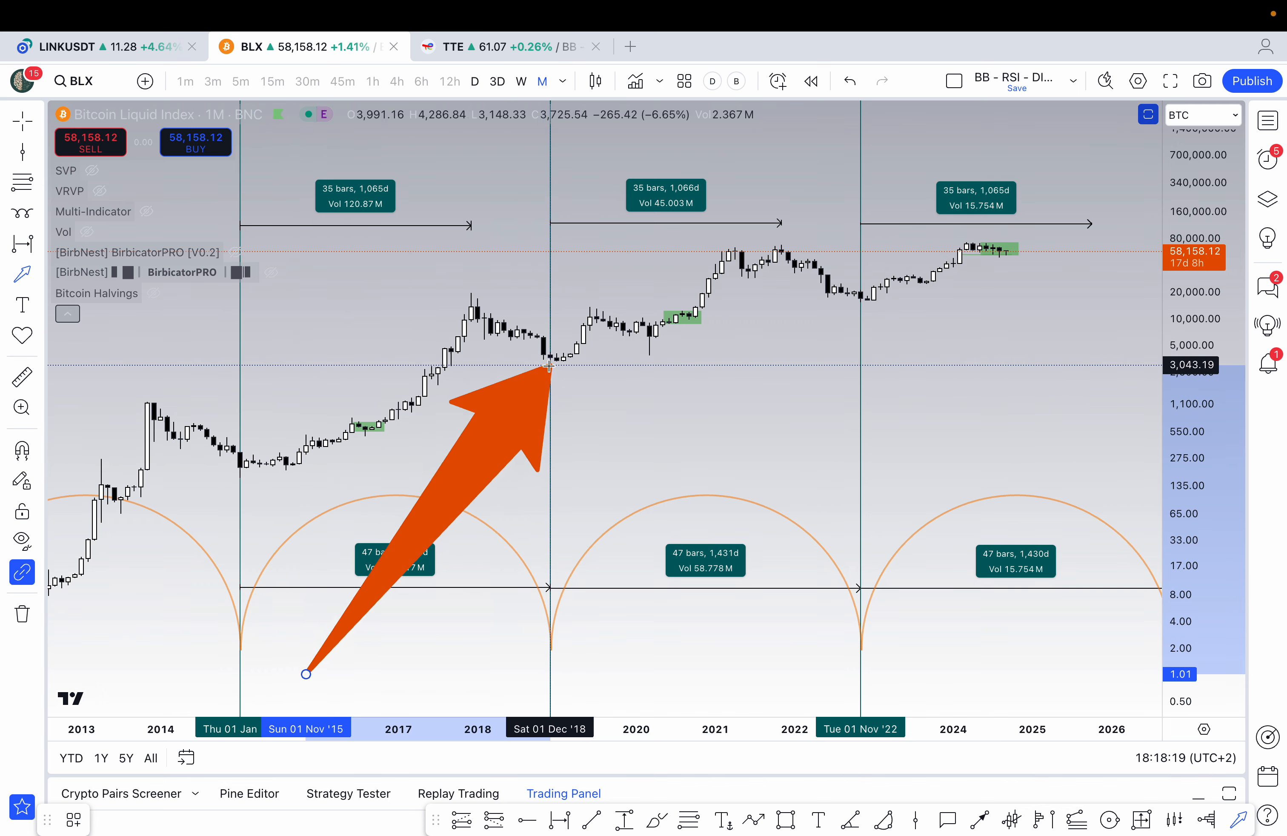
{"action": "left_click_drag", "start_coordinate": [549, 369], "coordinate": [854, 300]}
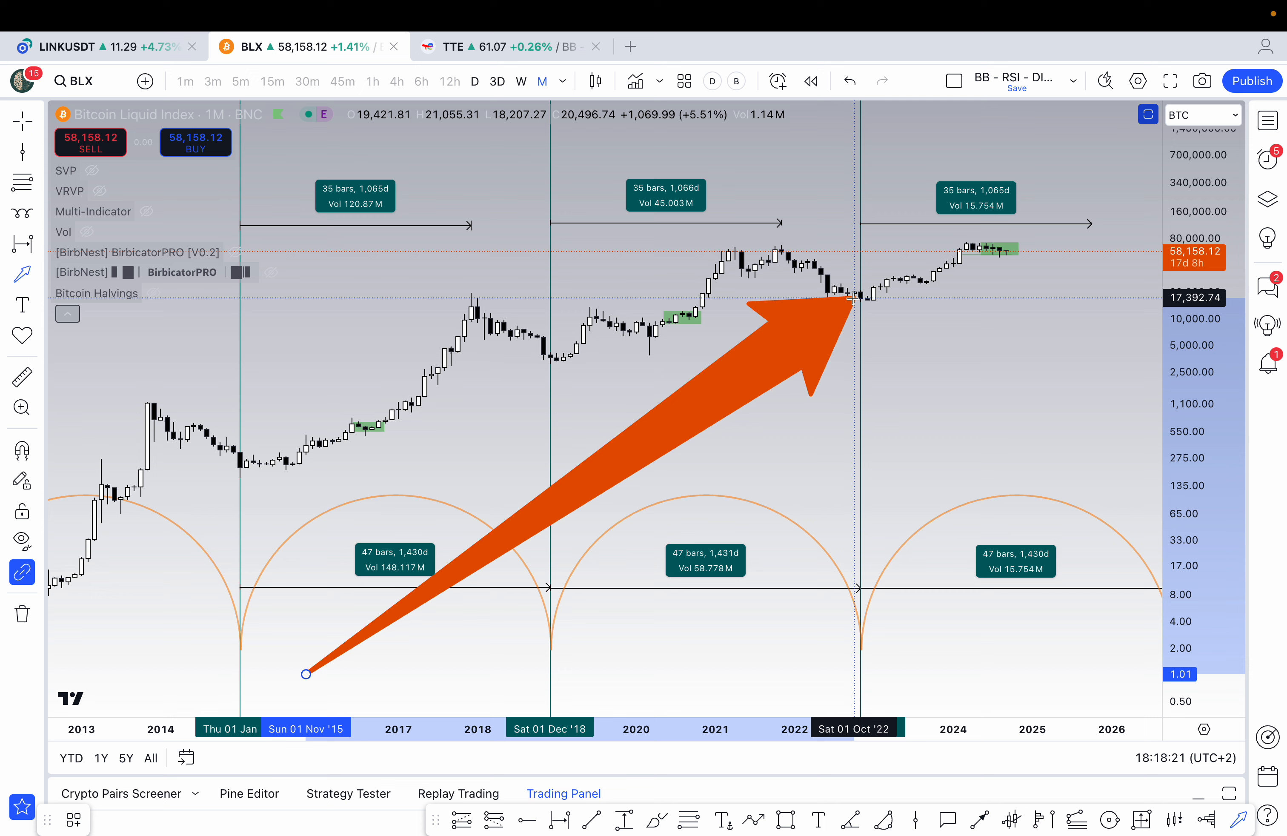
{"action": "left_click_drag", "start_coordinate": [854, 299], "coordinate": [509, 439]}
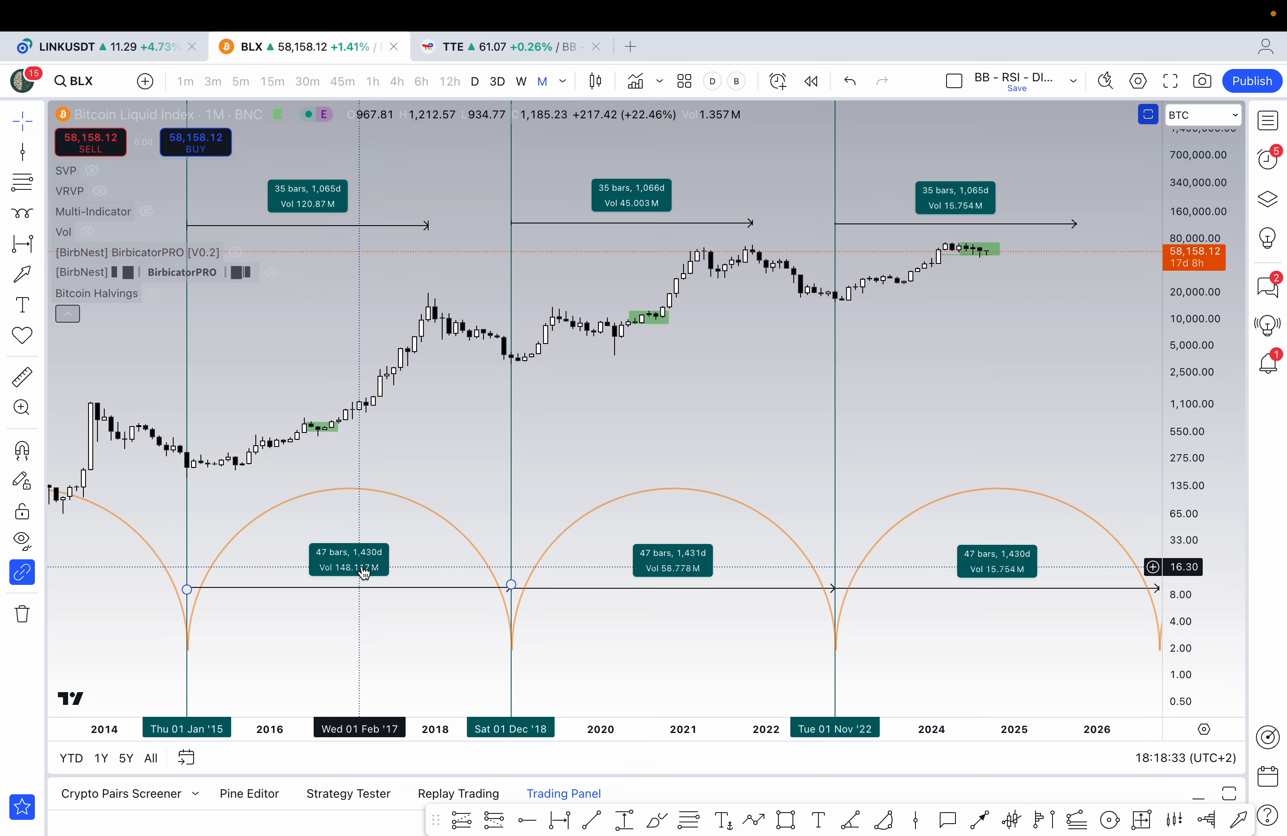
{"action": "mouse_move", "coordinate": [363, 570]}
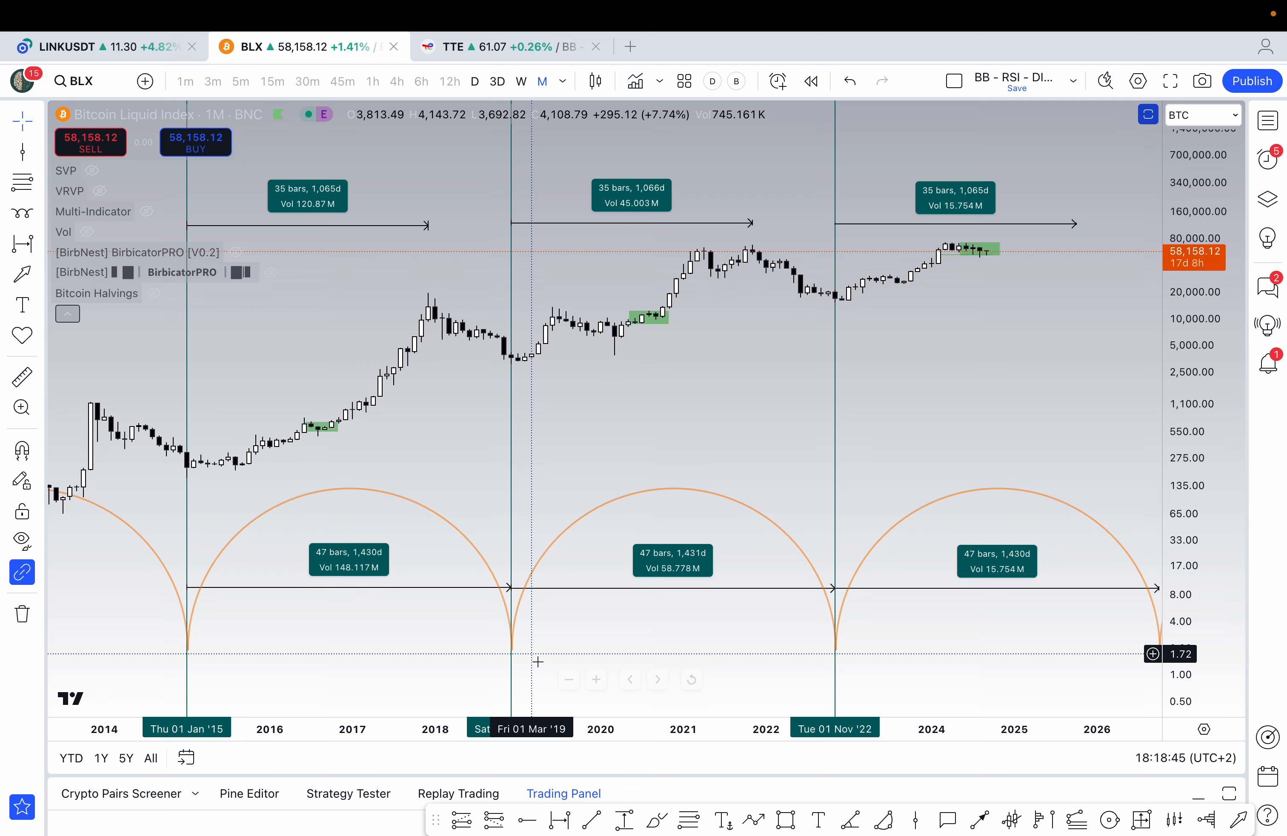
{"action": "mouse_move", "coordinate": [893, 661]}
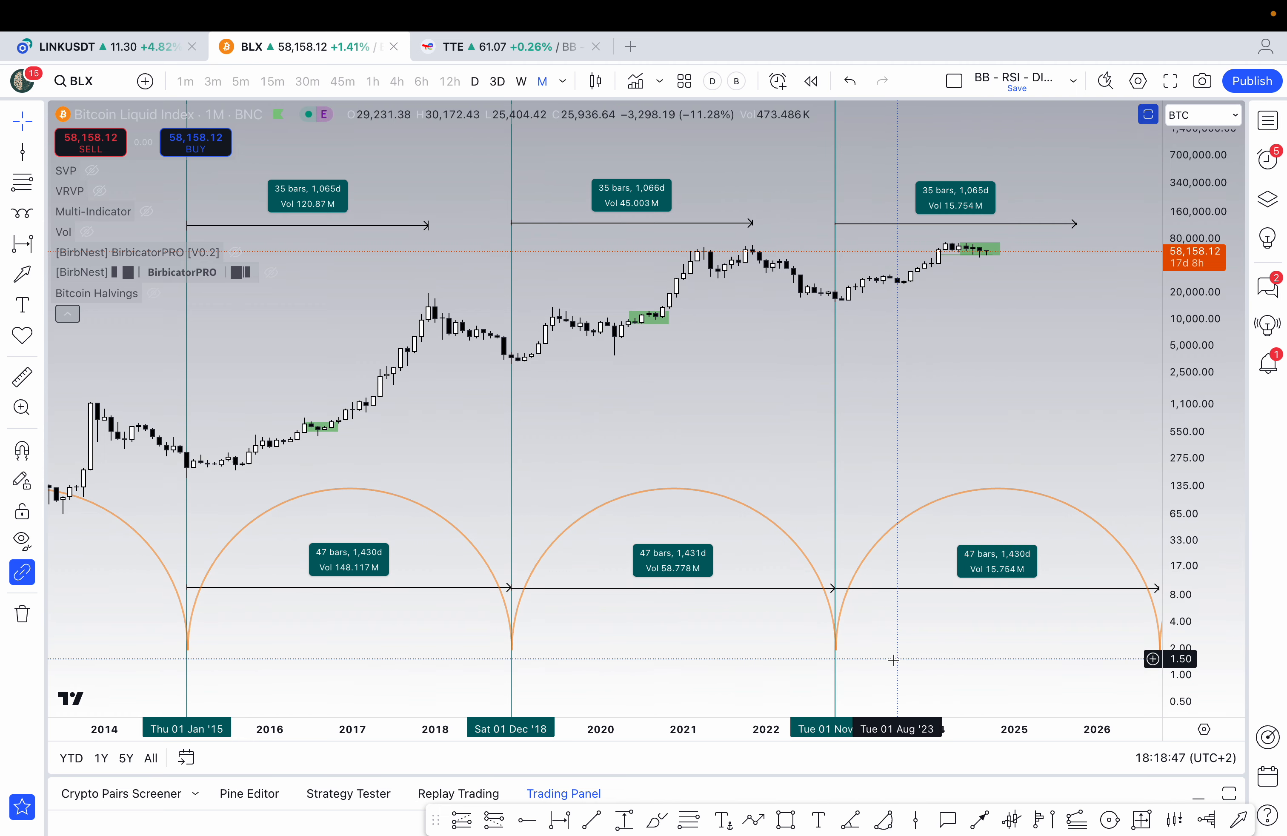
{"action": "mouse_move", "coordinate": [835, 297]}
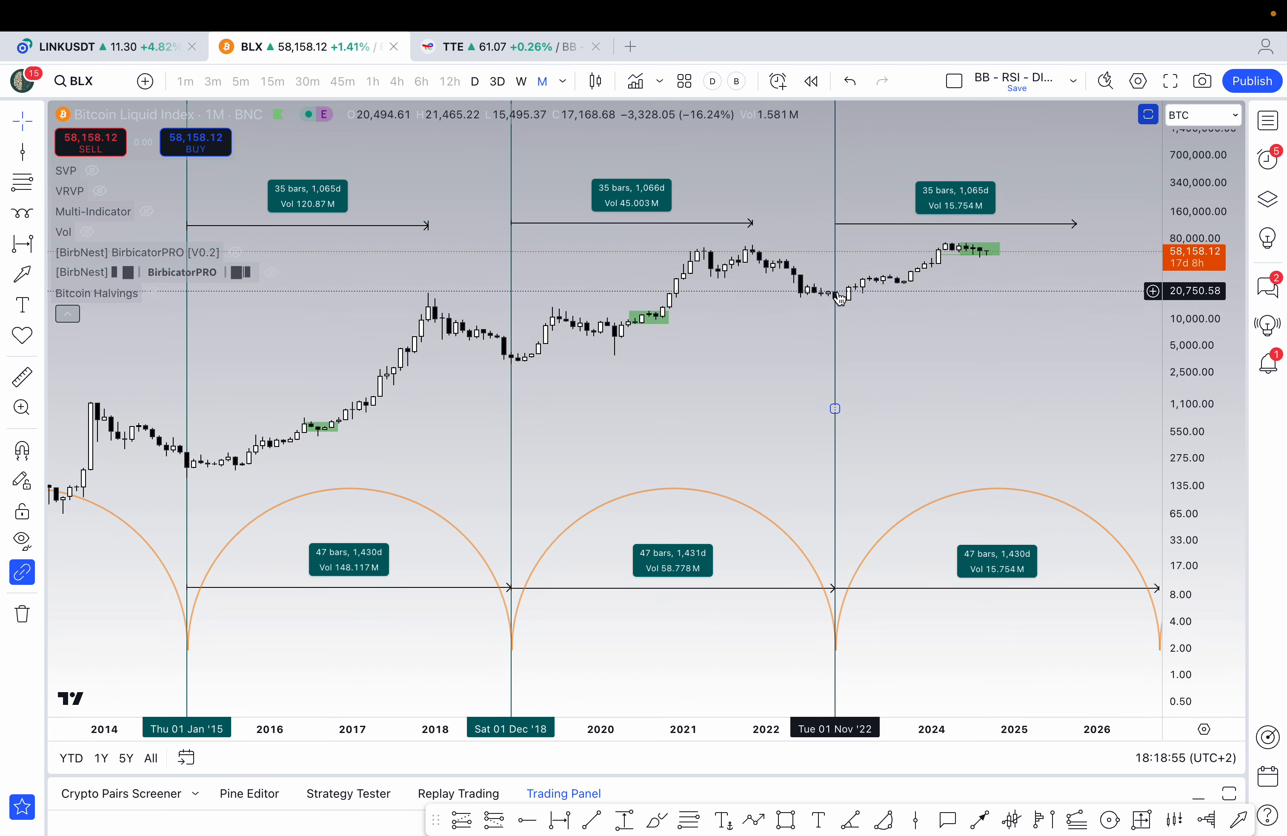
{"action": "mouse_move", "coordinate": [863, 290]}
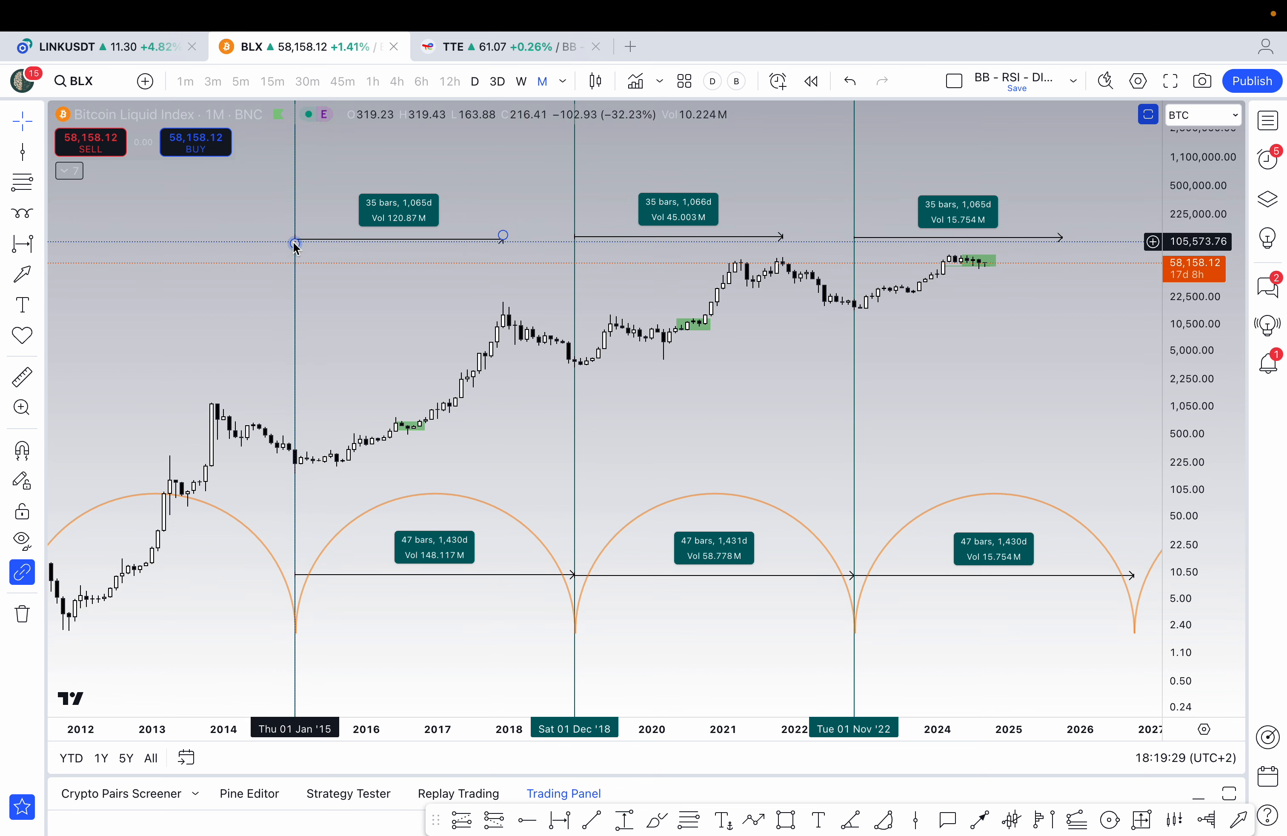
{"action": "mouse_move", "coordinate": [570, 243]}
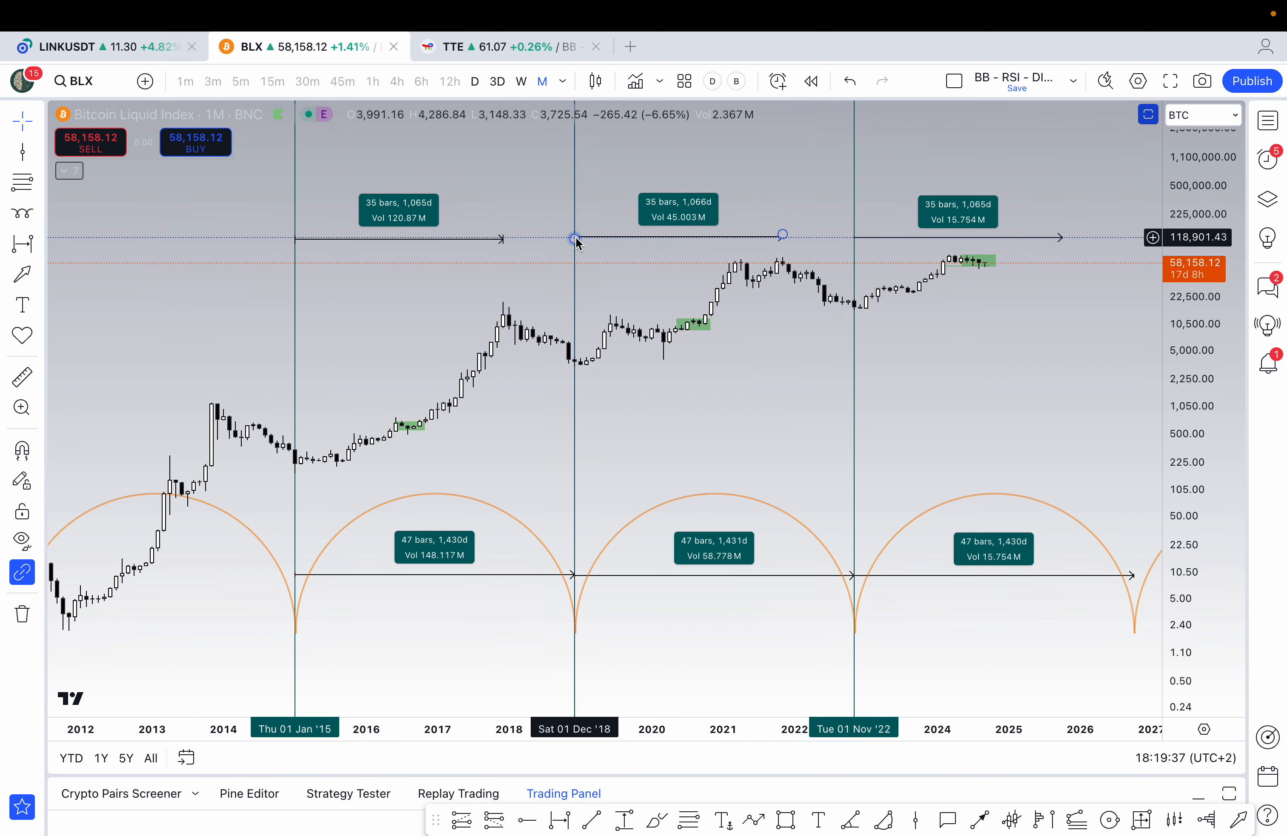
{"action": "mouse_move", "coordinate": [743, 193]}
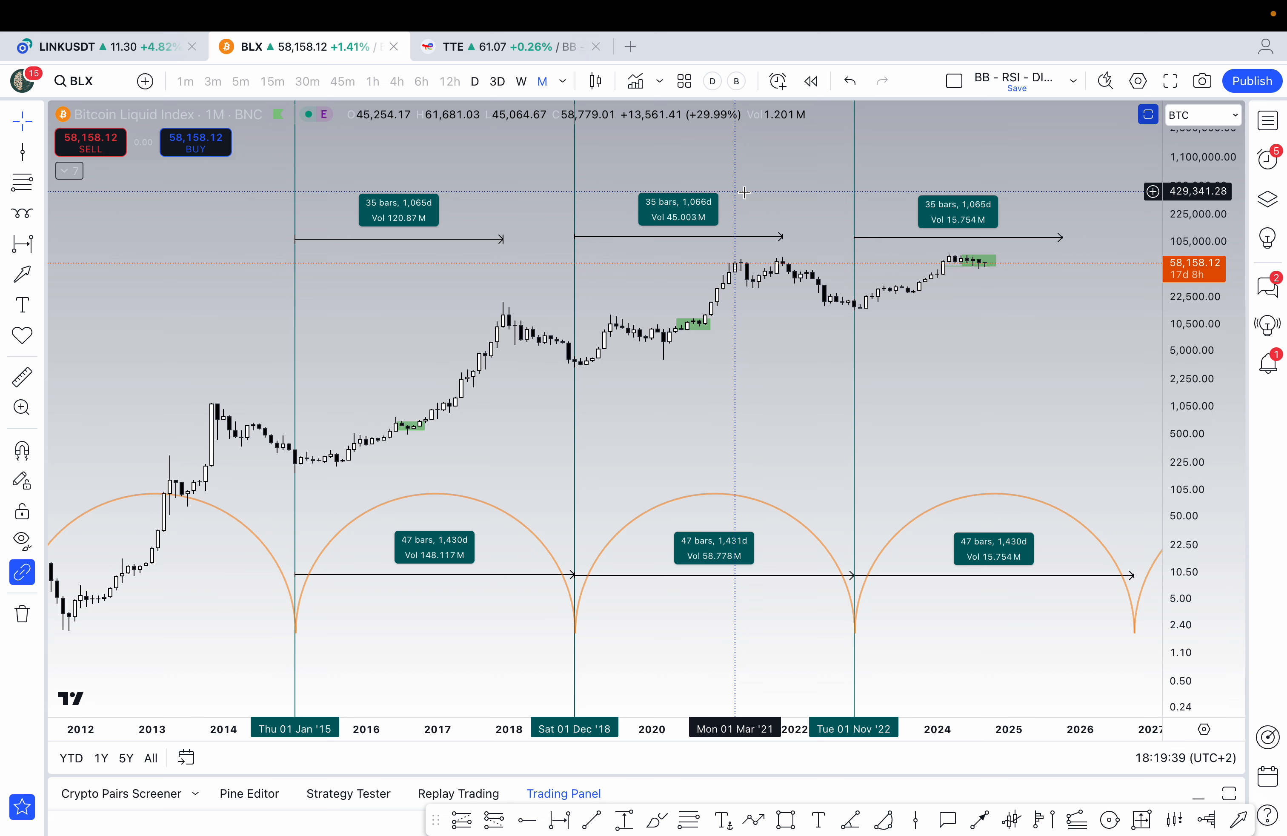
{"action": "mouse_move", "coordinate": [778, 205]}
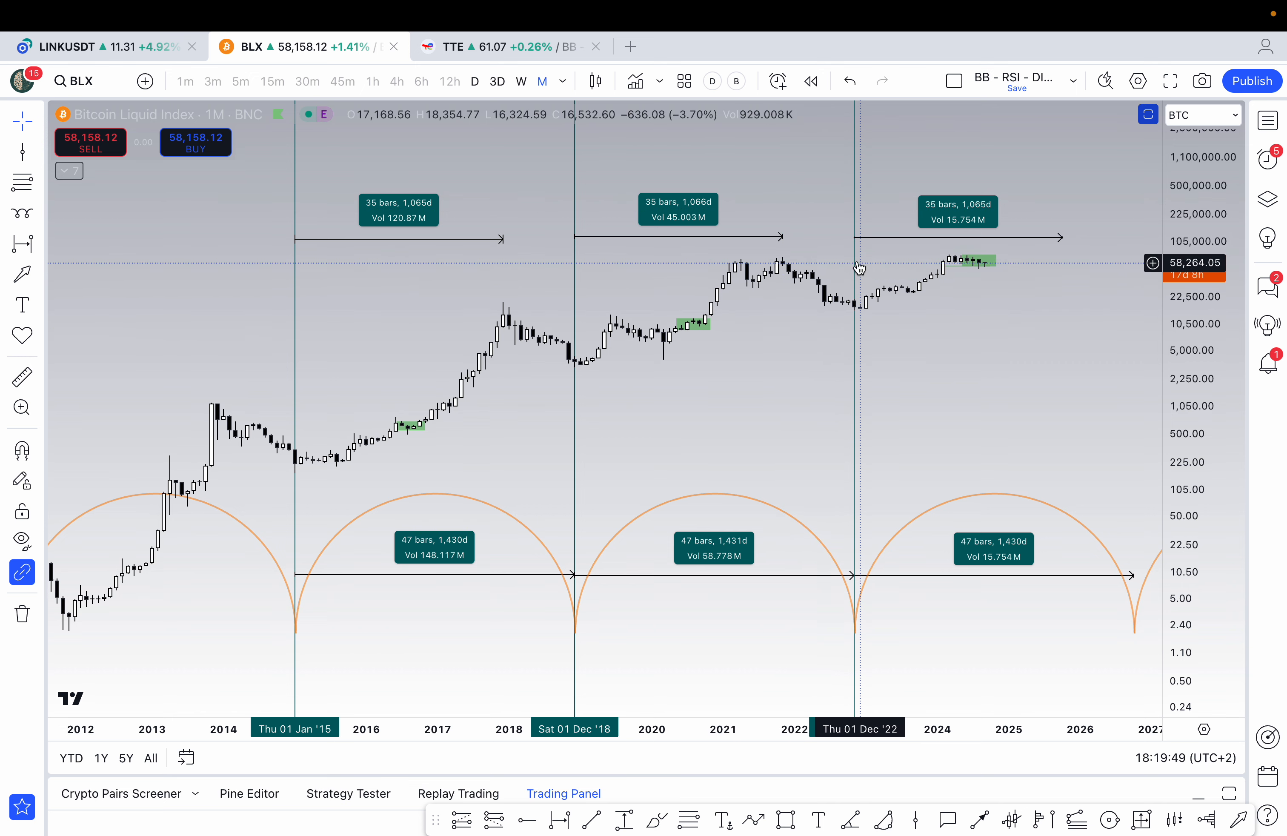
{"action": "mouse_move", "coordinate": [854, 282]}
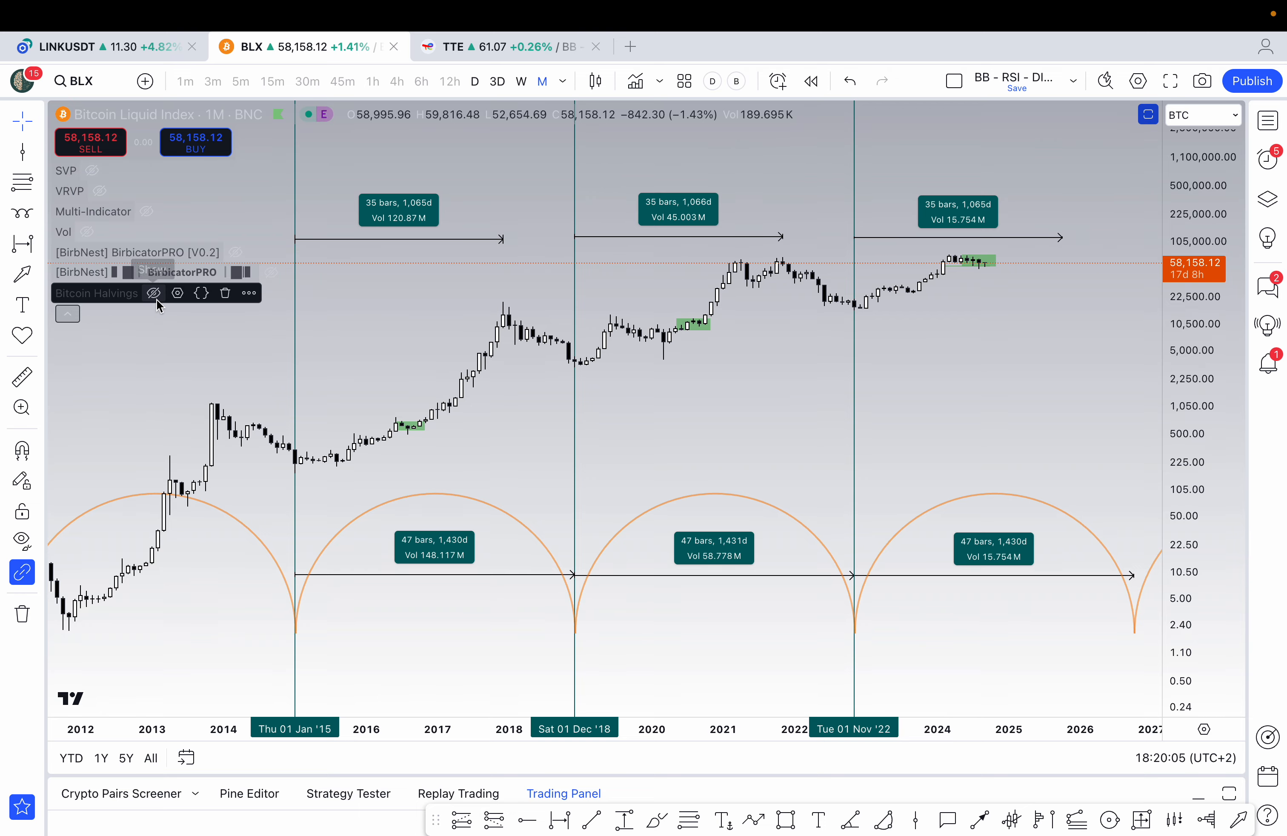
Show the Bitcoin Halvings indicator so its July 2016, May 2020 and April 2024 lines appear.
{"action": "left_click", "coordinate": [152, 292]}
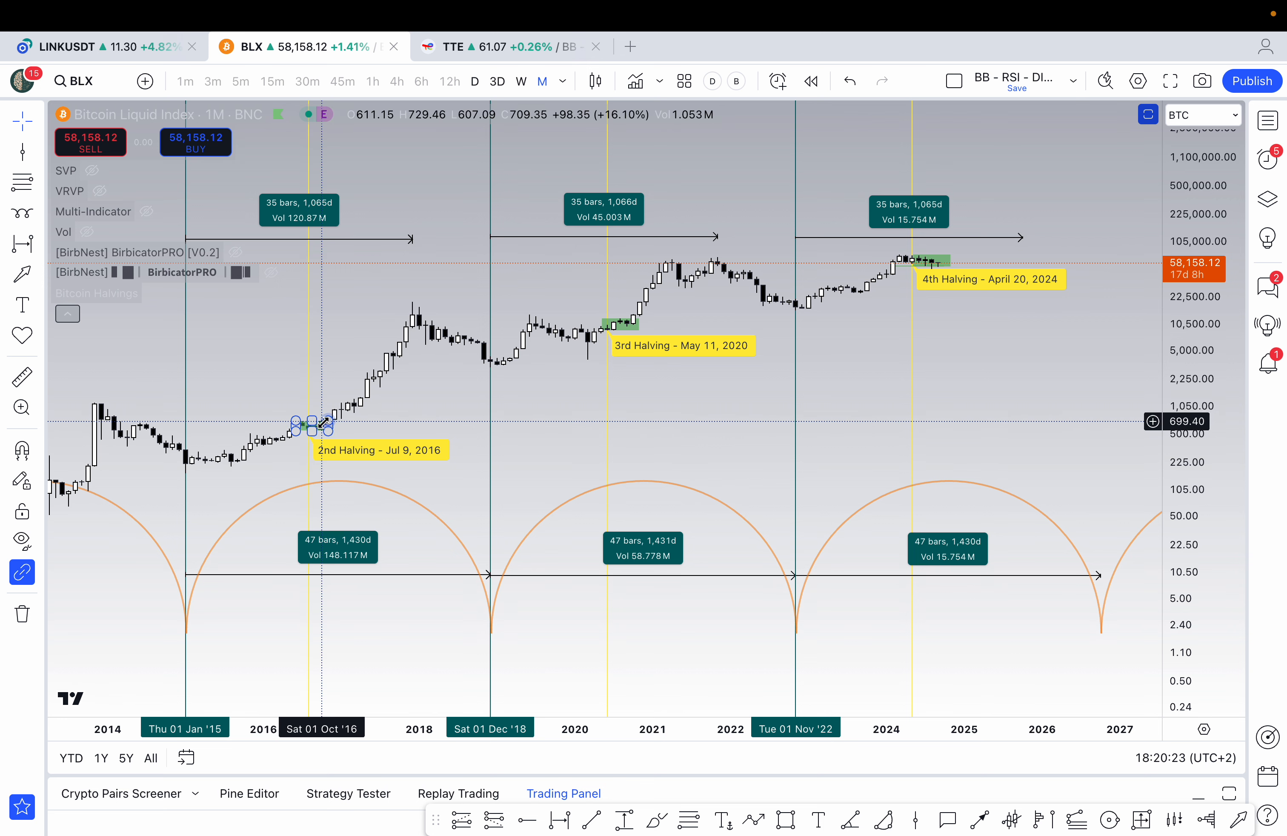
{"action": "mouse_move", "coordinate": [313, 467]}
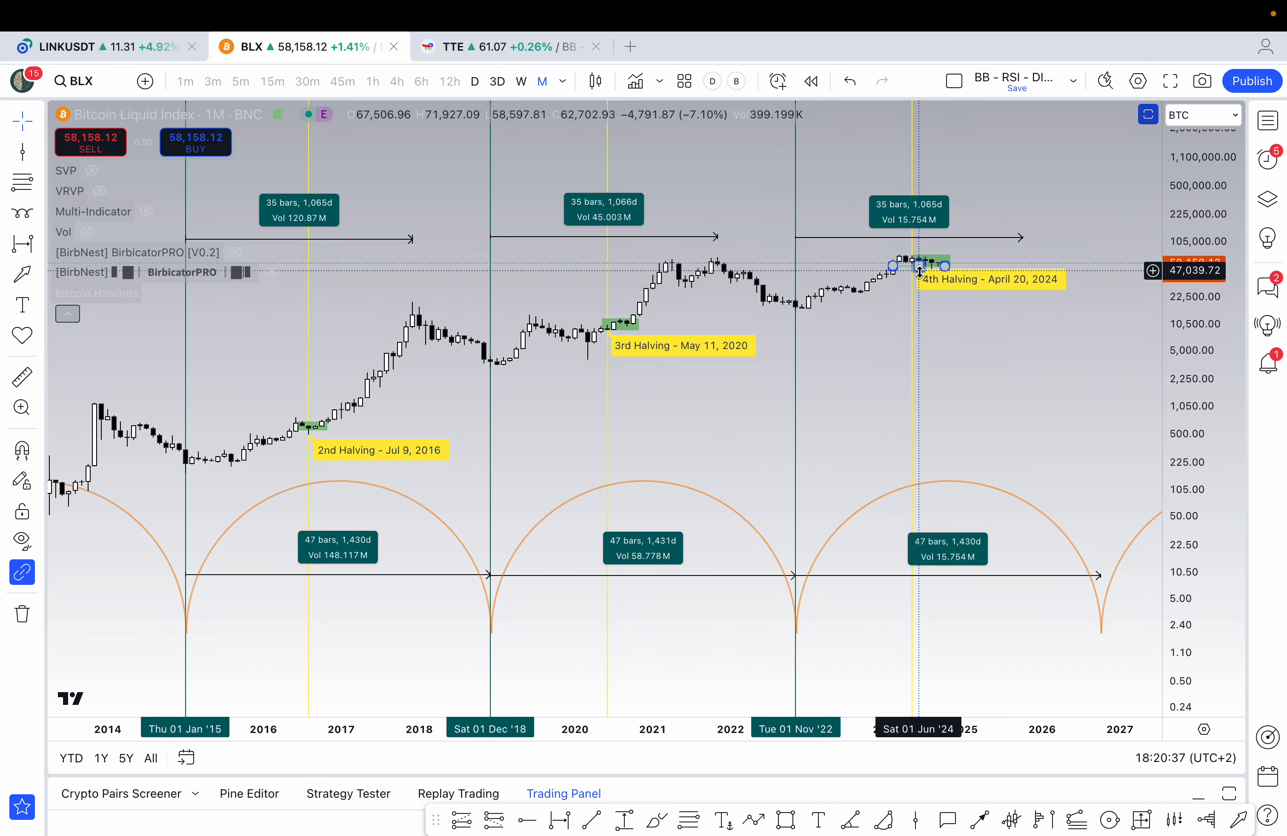
{"action": "mouse_move", "coordinate": [915, 291]}
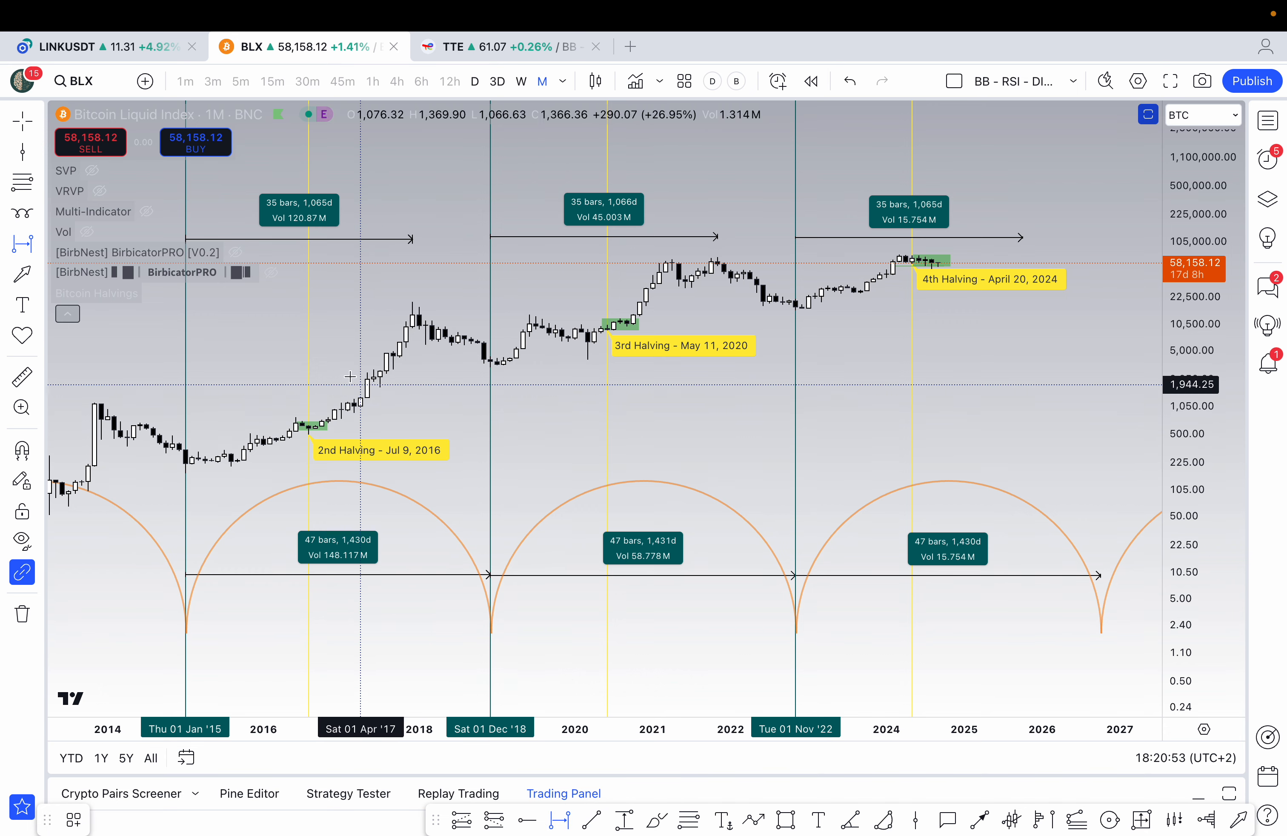
{"action": "mouse_move", "coordinate": [317, 179]}
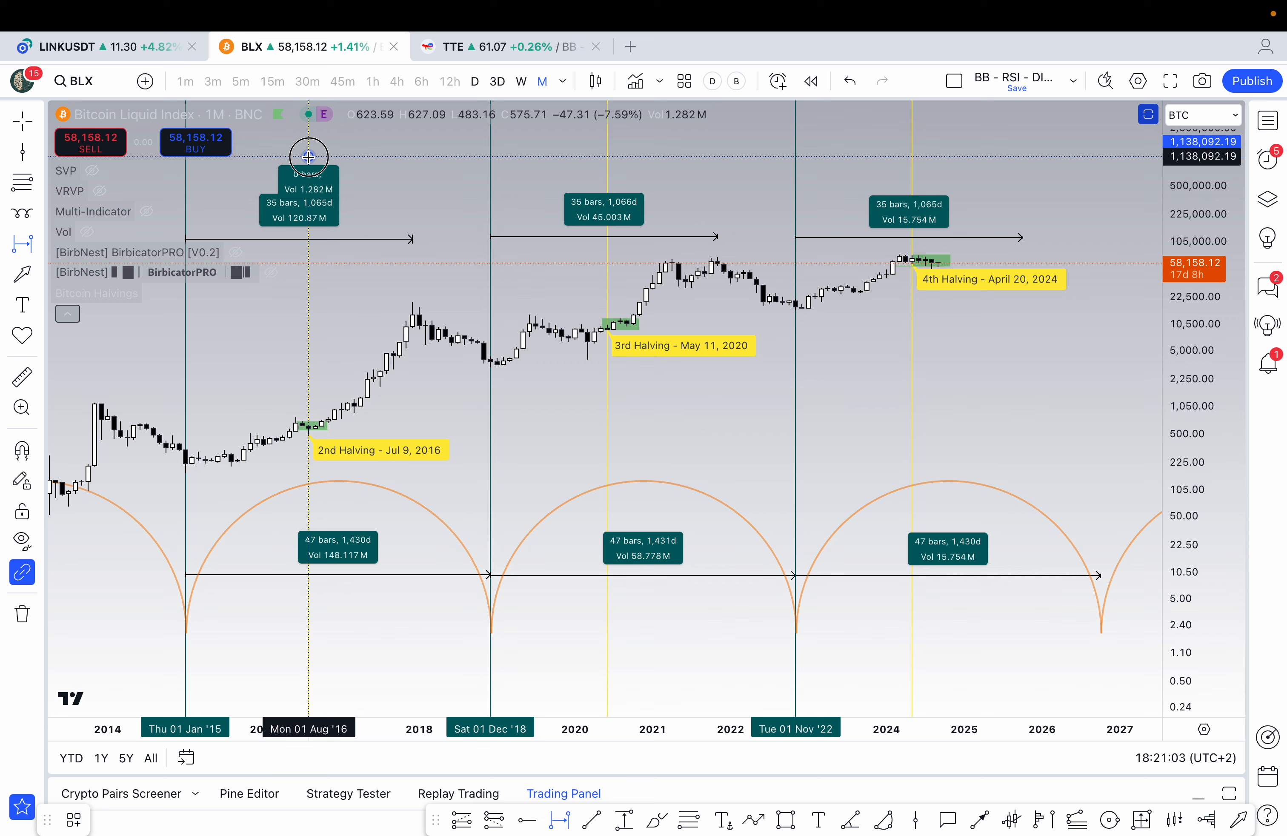
Measure a 16-bar, 487-day date range from the 2016 halving to the December 2017 high.
{"action": "left_click_drag", "start_coordinate": [308, 156], "coordinate": [412, 164]}
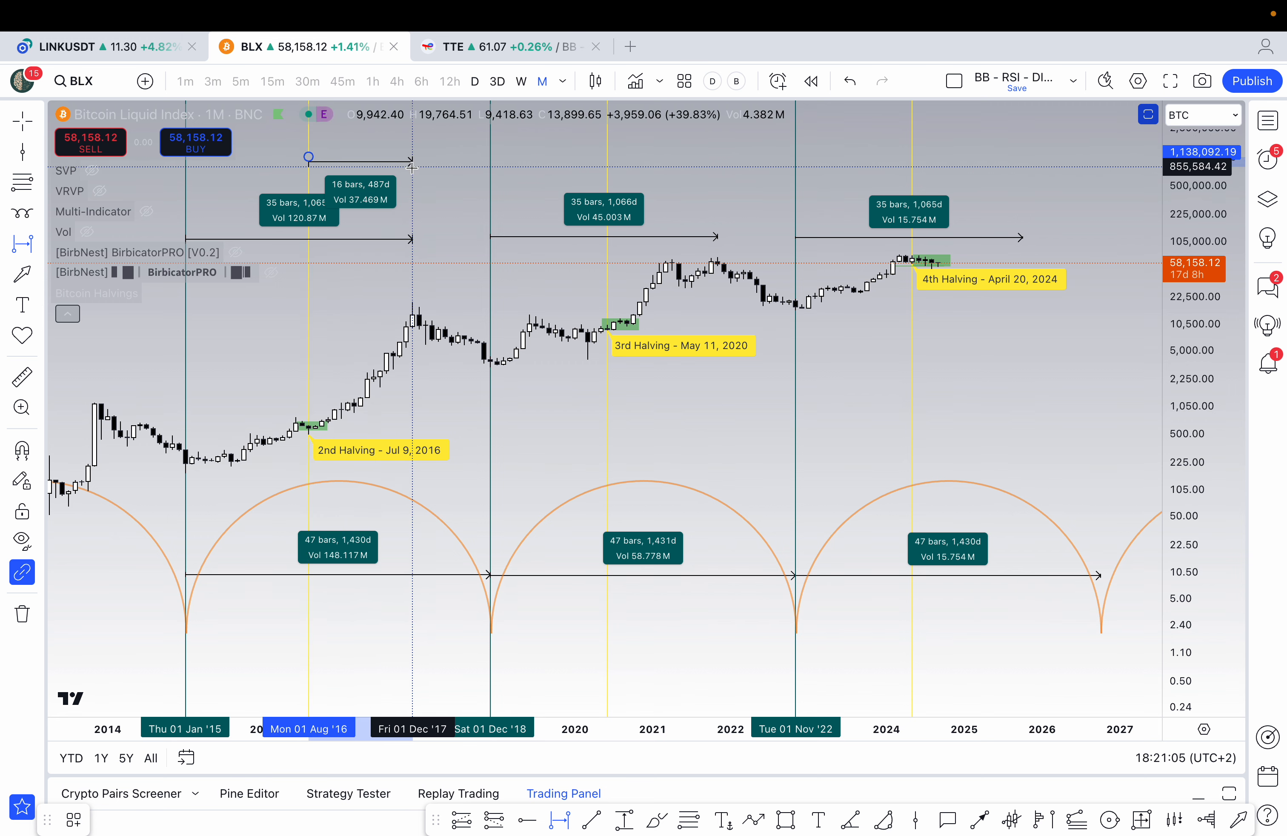
{"action": "left_click", "coordinate": [411, 169]}
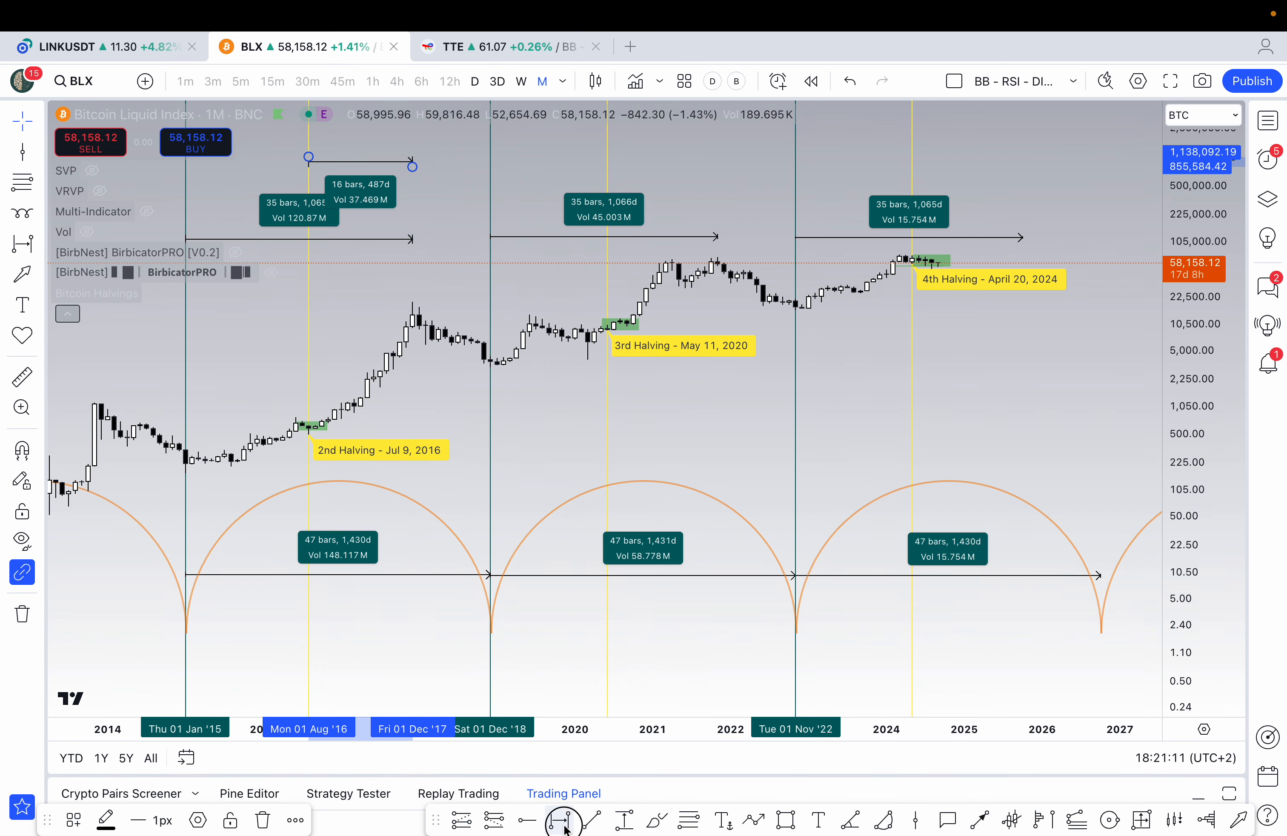
{"action": "left_click", "coordinate": [564, 820]}
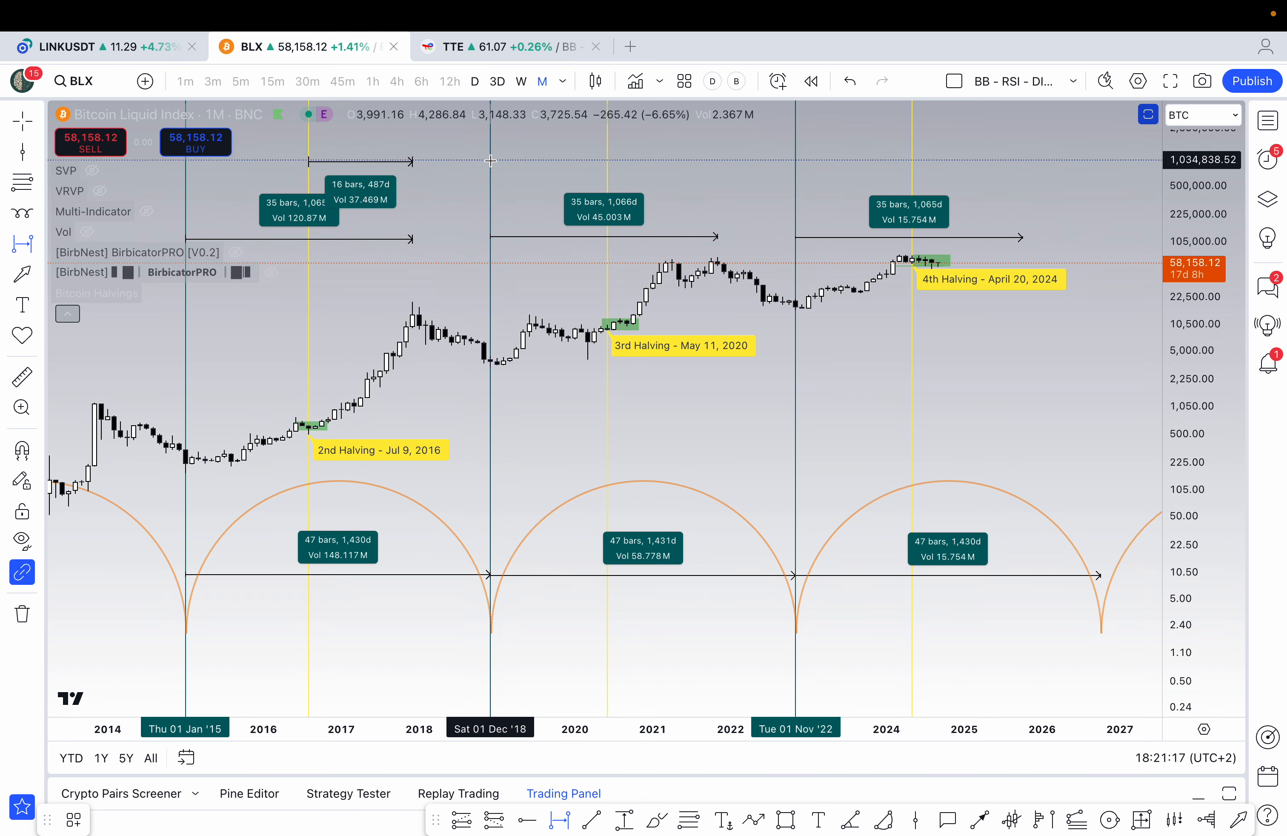
{"action": "mouse_move", "coordinate": [473, 221]}
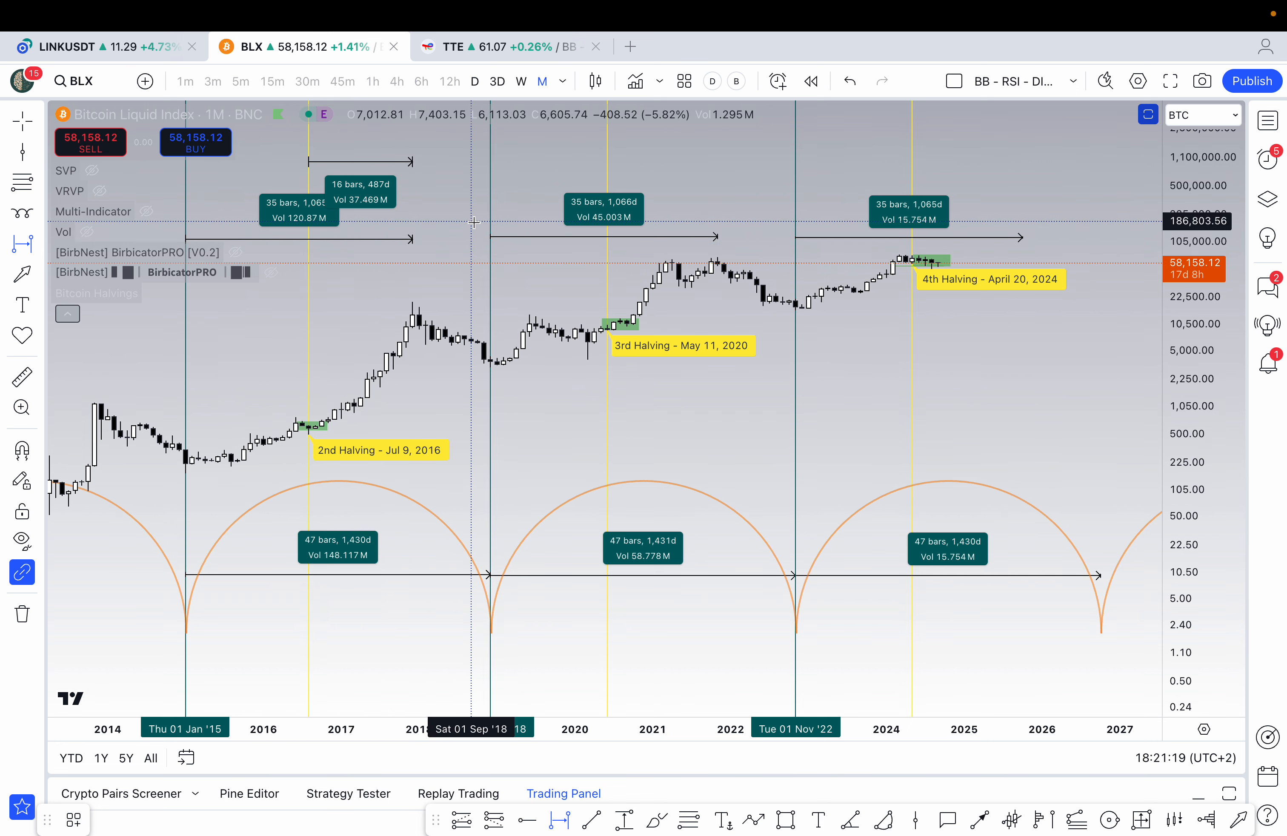
{"action": "mouse_move", "coordinate": [490, 162]}
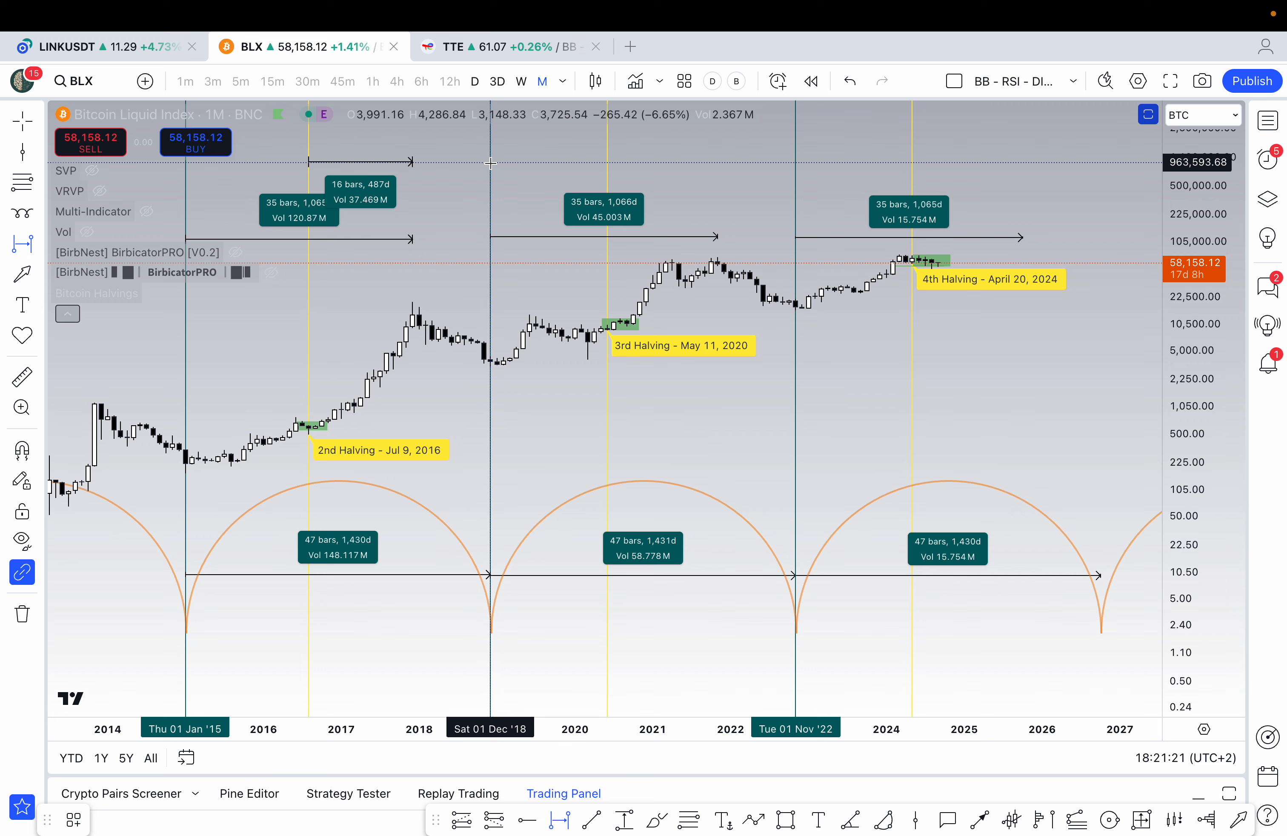
Measure a 17-bar, 518-day date range from the May 2020 halving to the late-2021 high.
{"action": "left_click_drag", "start_coordinate": [493, 163], "coordinate": [606, 164]}
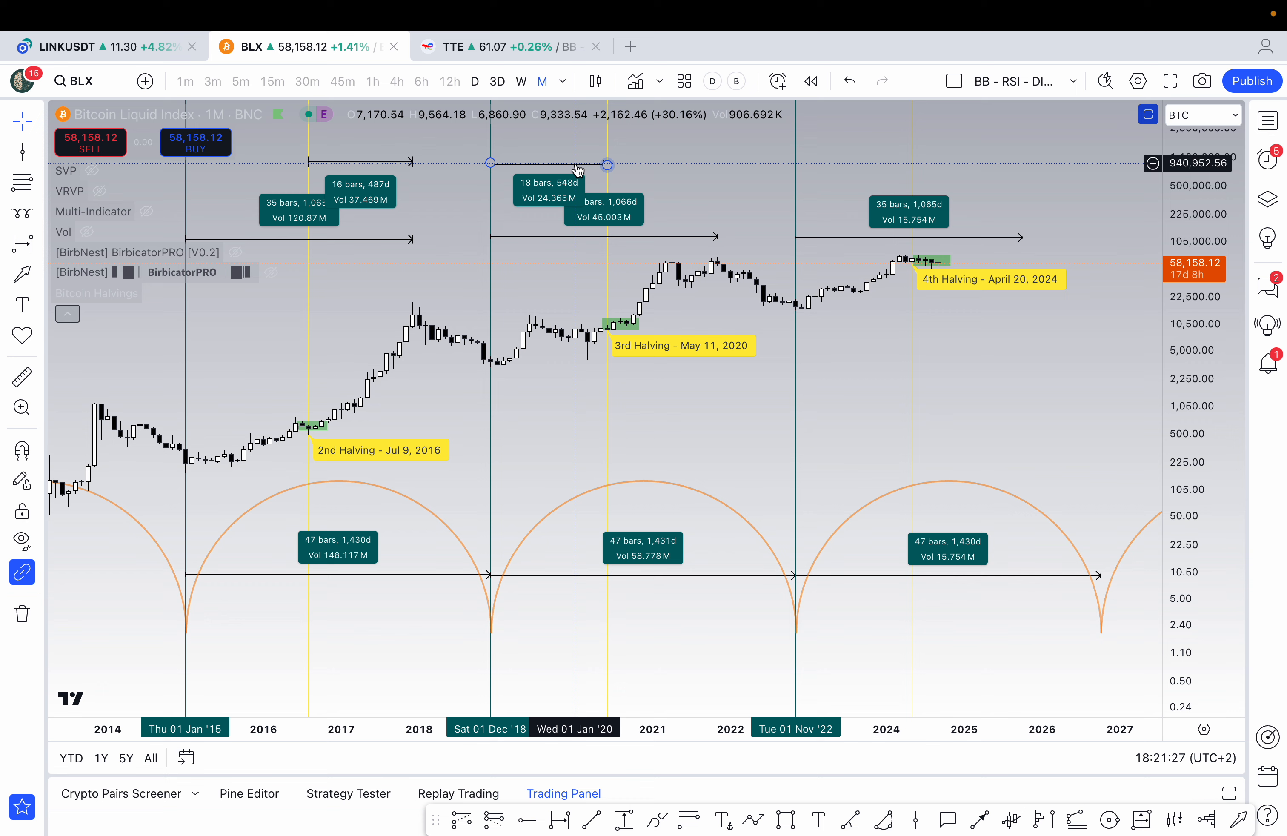
{"action": "left_click_drag", "start_coordinate": [608, 163], "coordinate": [723, 163]}
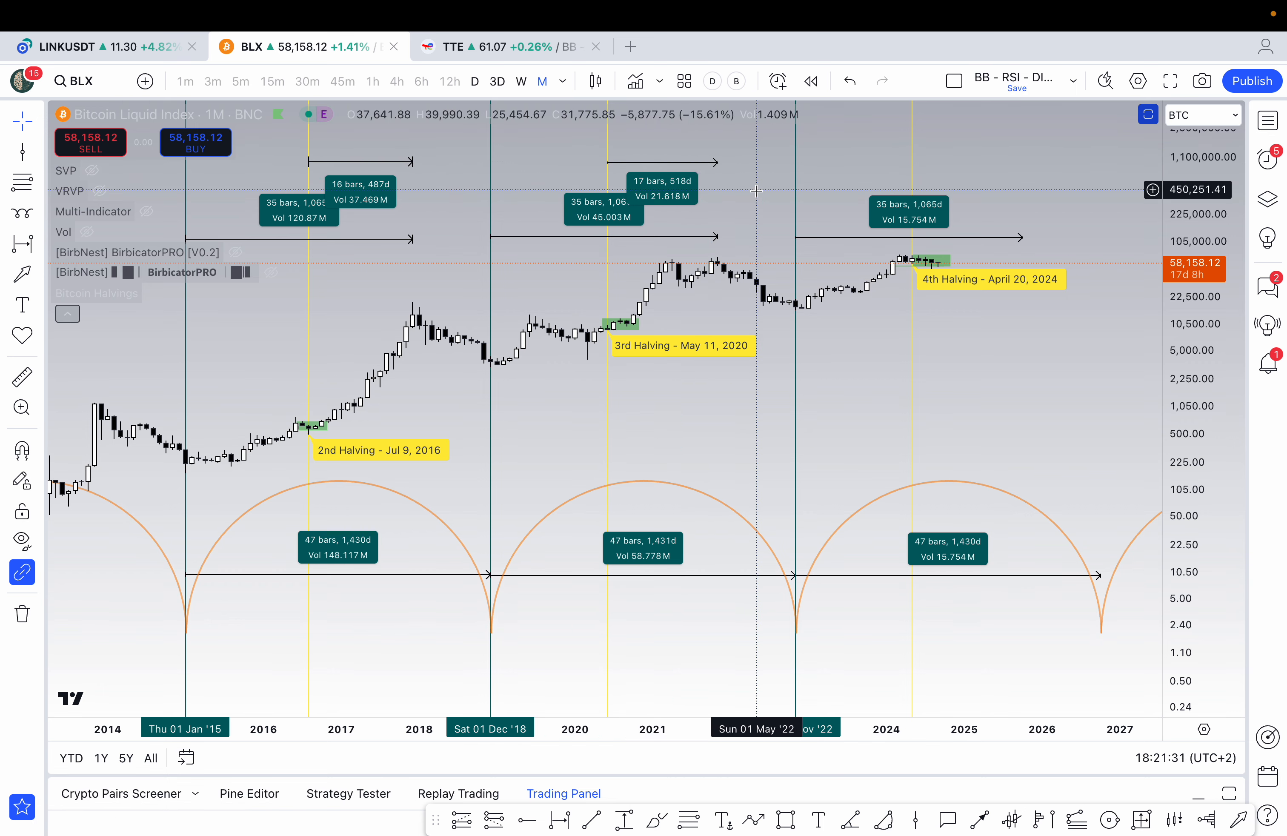
{"action": "mouse_move", "coordinate": [665, 601]}
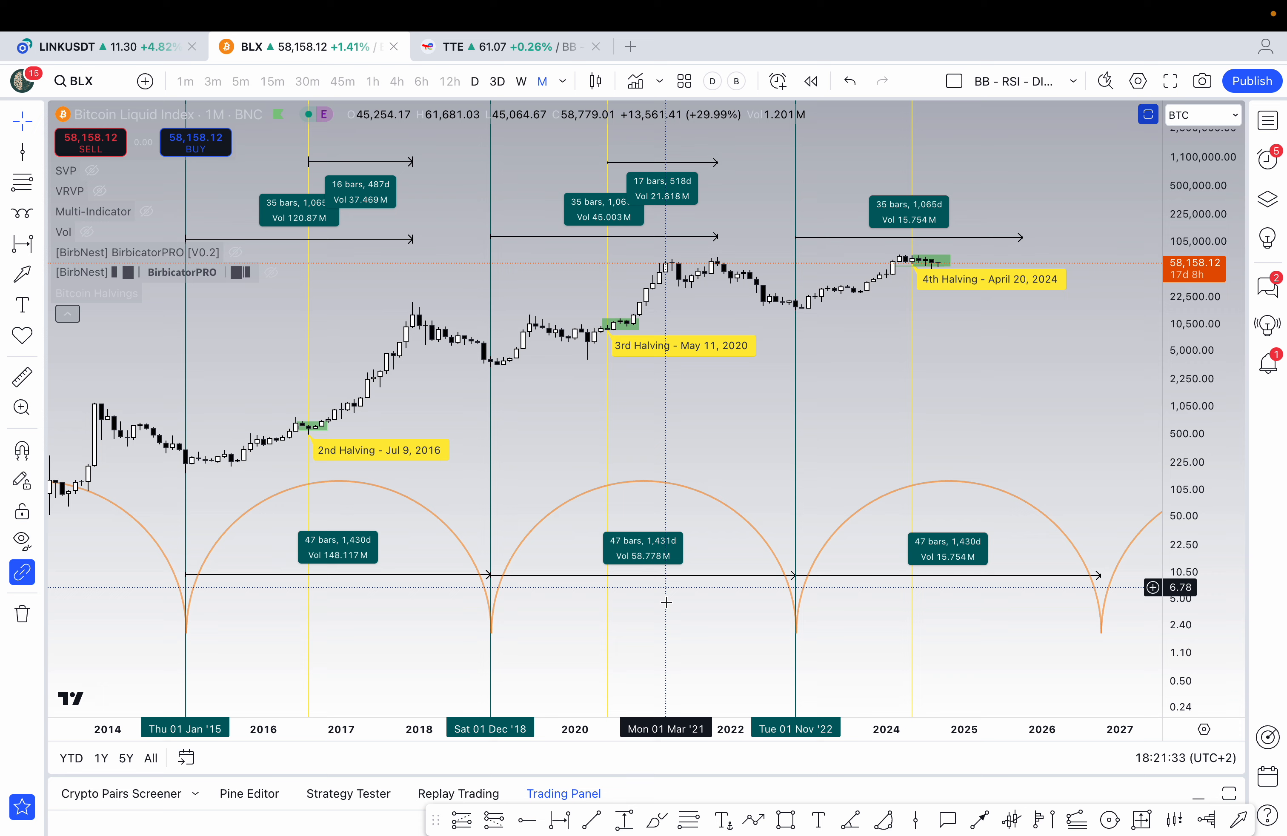
{"action": "mouse_move", "coordinate": [609, 250]}
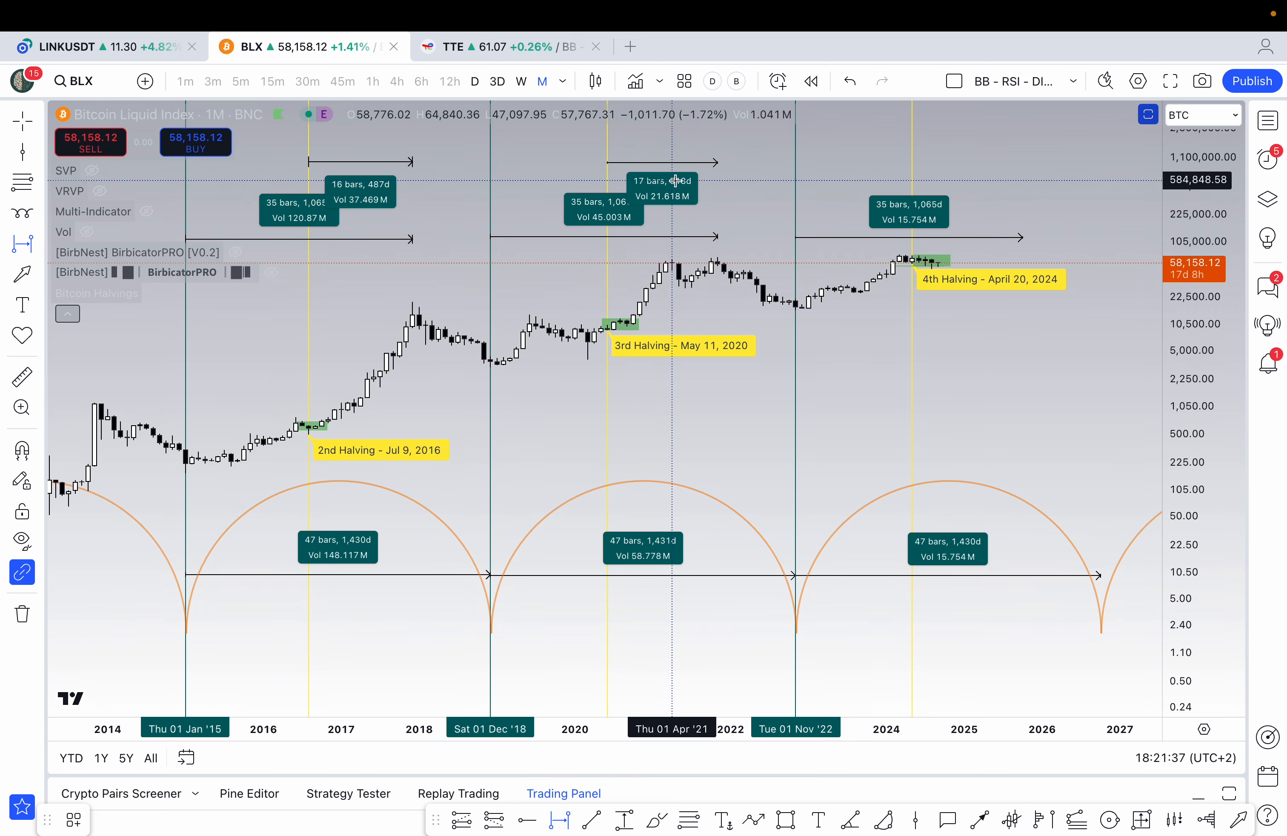
{"action": "mouse_move", "coordinate": [917, 151]}
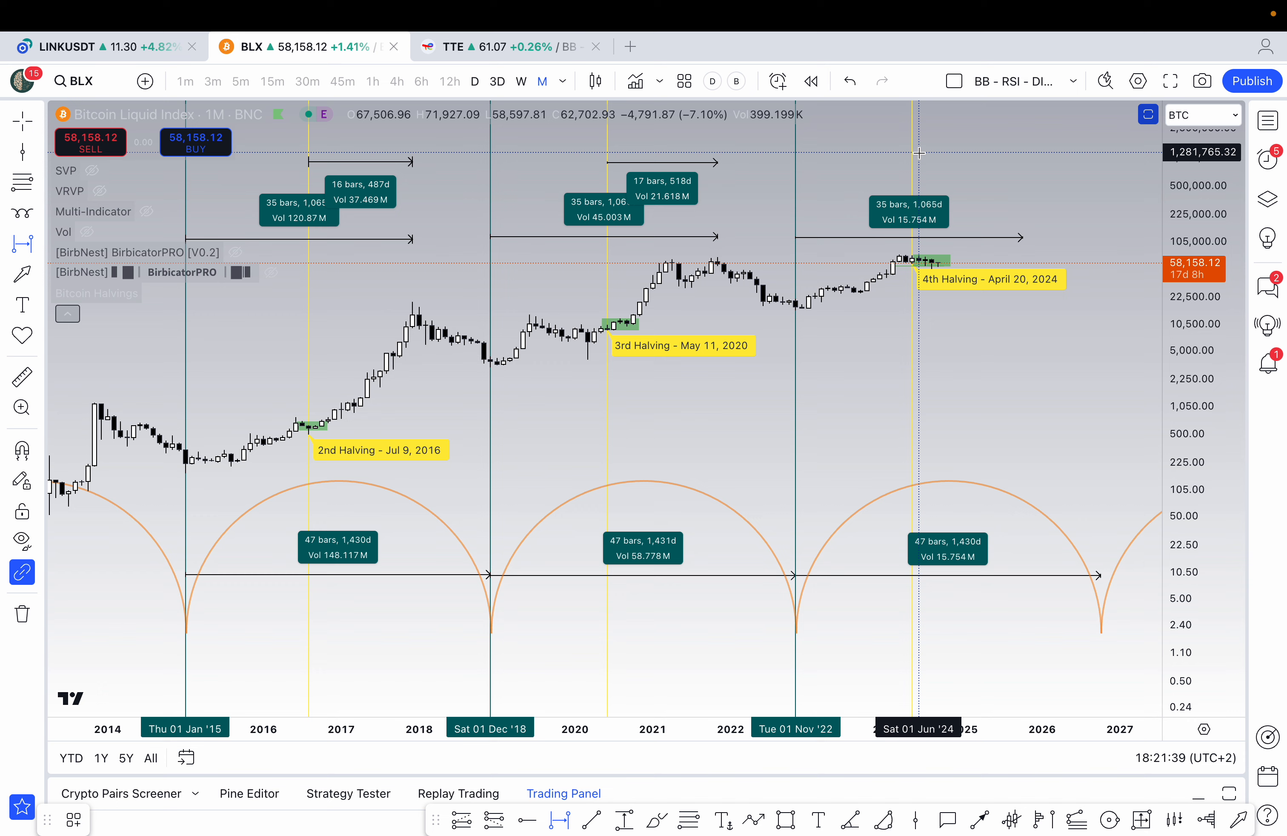